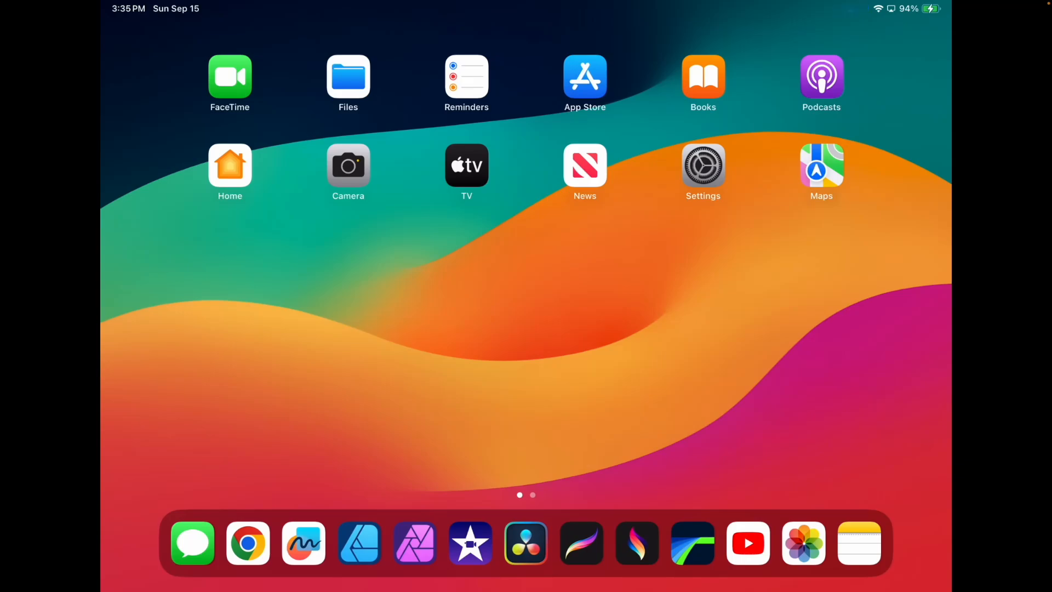
Launch iMovie from the Dock so project 'My Movie 4' appears
click(525, 542)
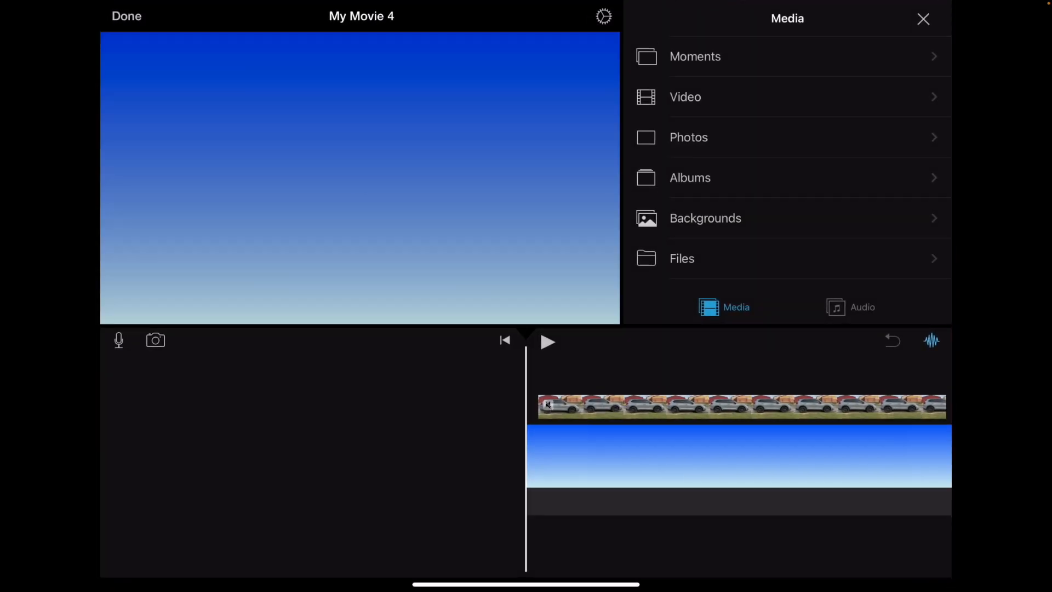
Leave the My Movie 4 editor and return to the Projects list
click(126, 15)
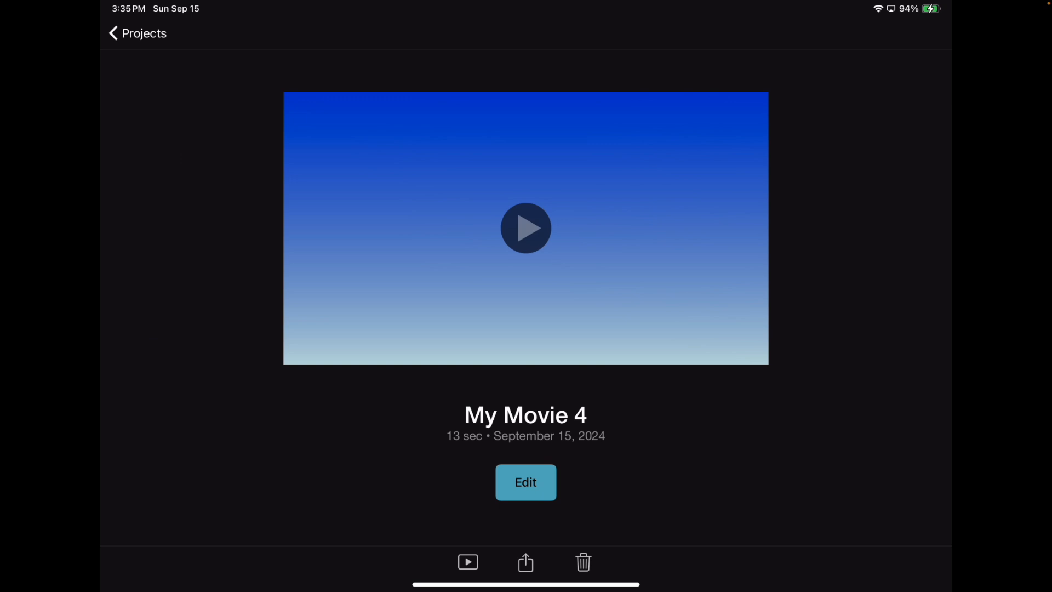
click(137, 33)
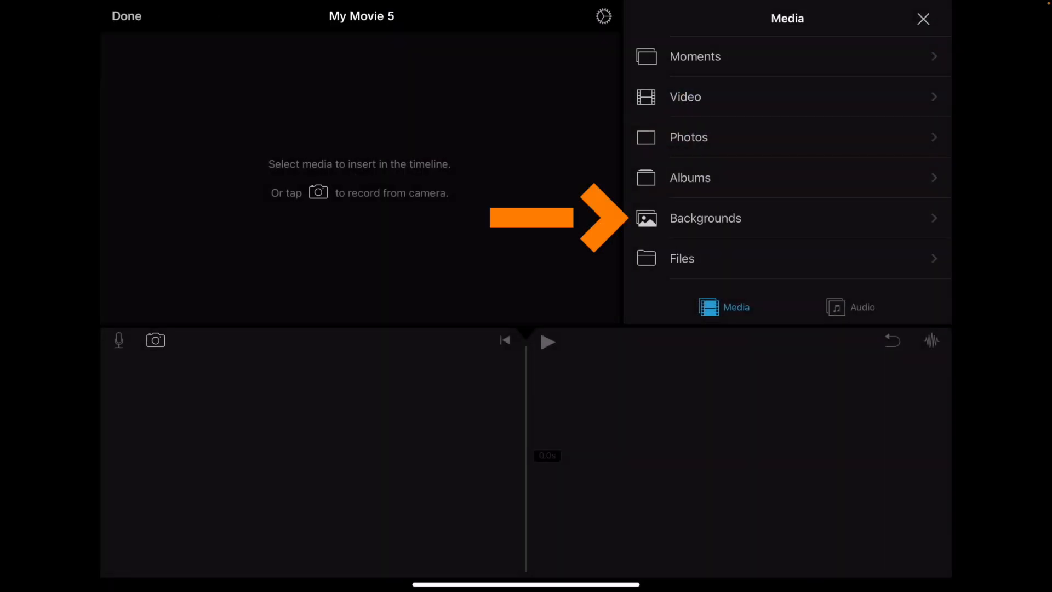
Add the blue triangle pattern from Backgrounds as the first 6-second timeline clip
click(705, 218)
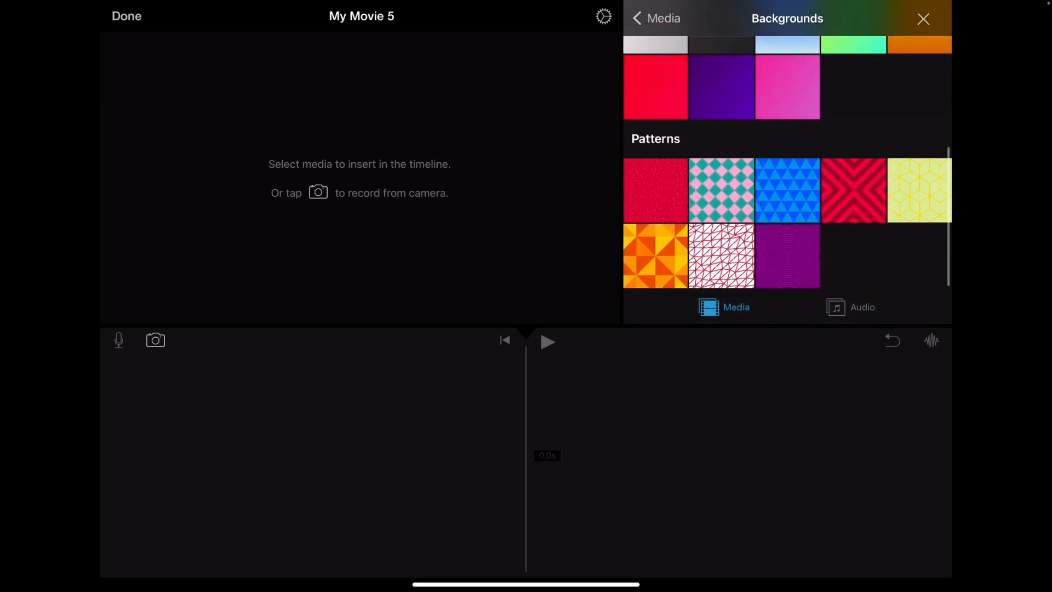
click(787, 189)
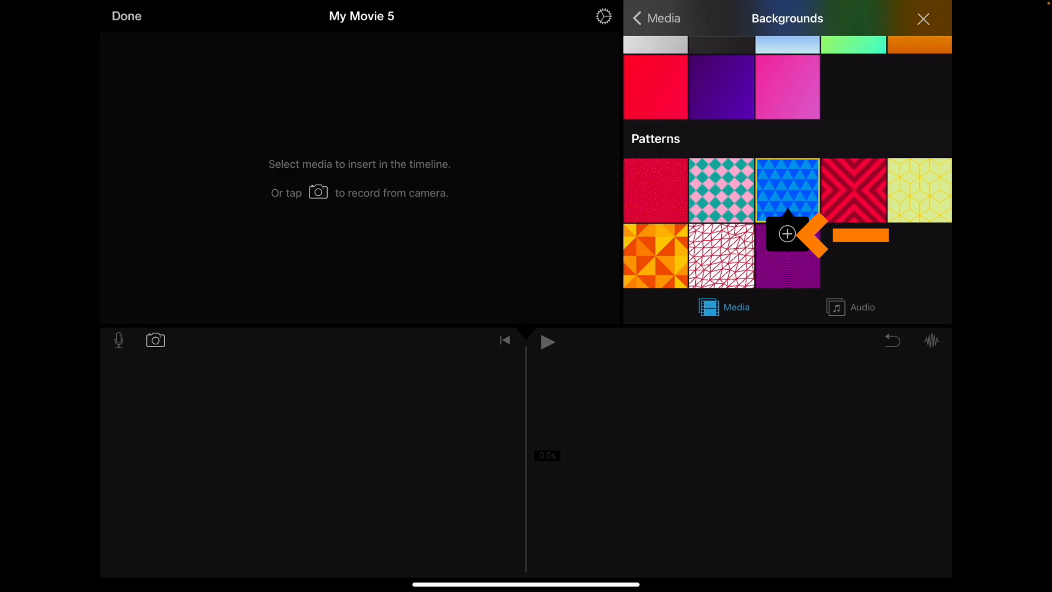
click(787, 190)
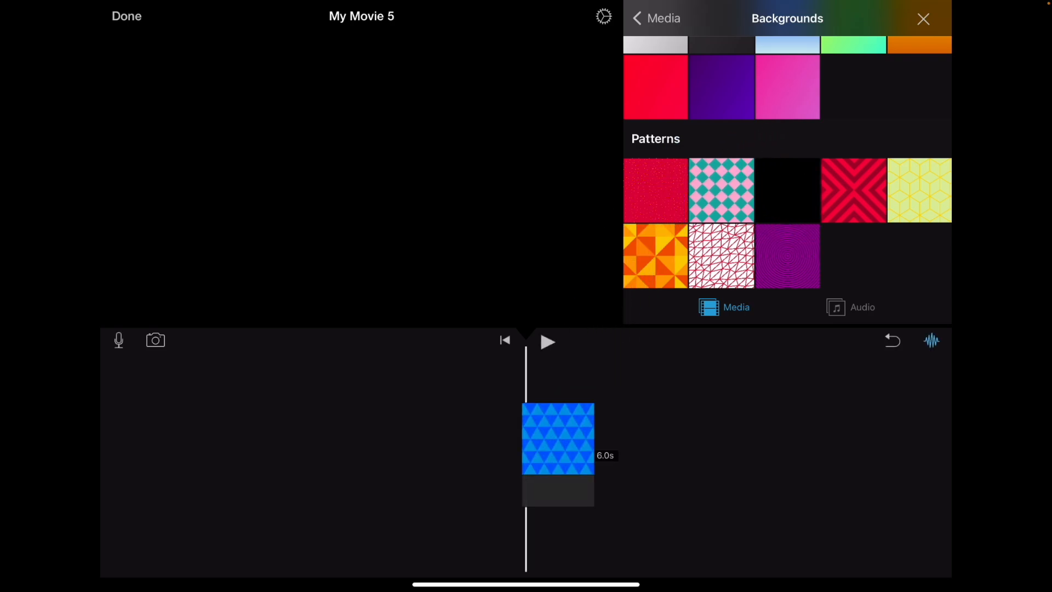
click(788, 190)
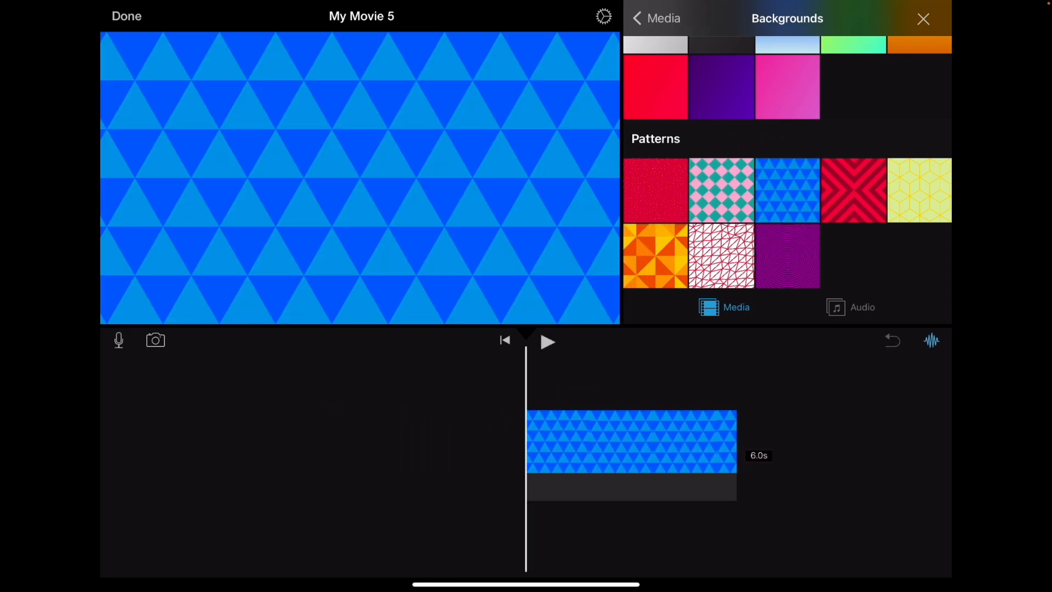
Select the triangle background clip to lengthen it to 15.1 seconds
click(631, 442)
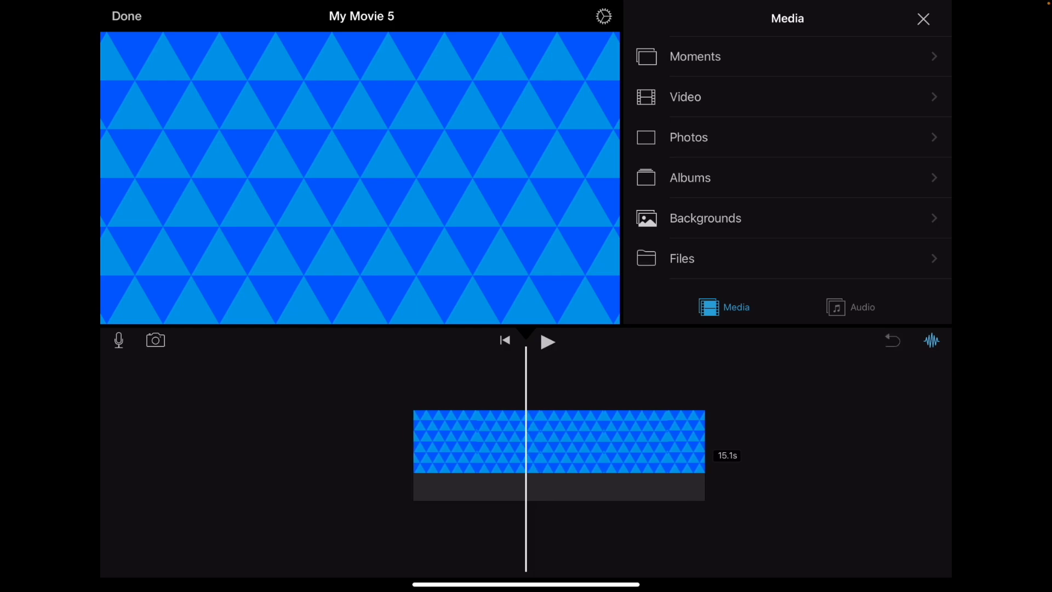
Show all videos in the media library to find the grey SUV clip
drag(557, 455, 661, 455)
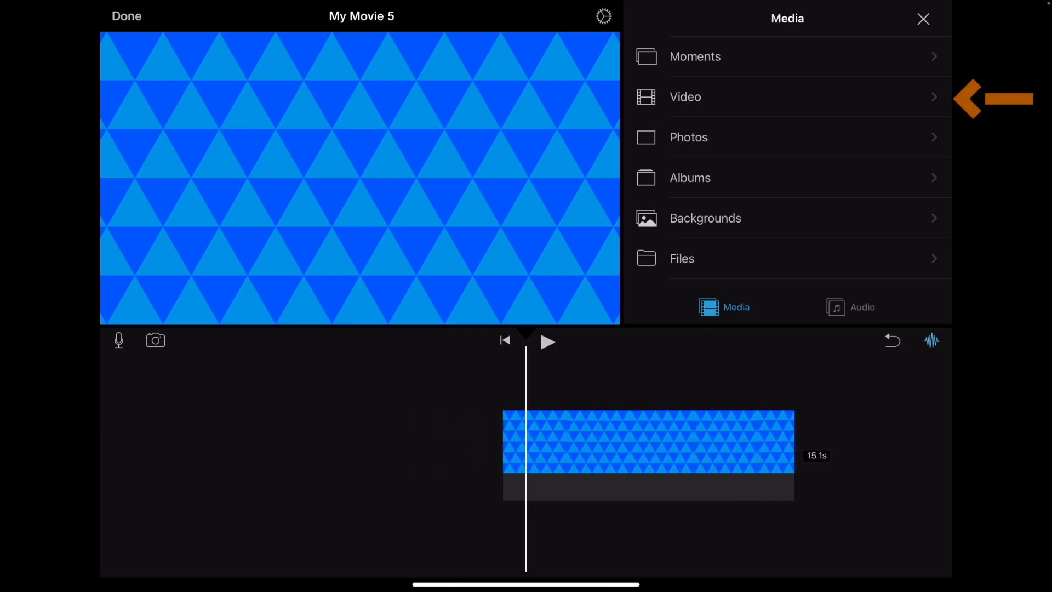
click(686, 96)
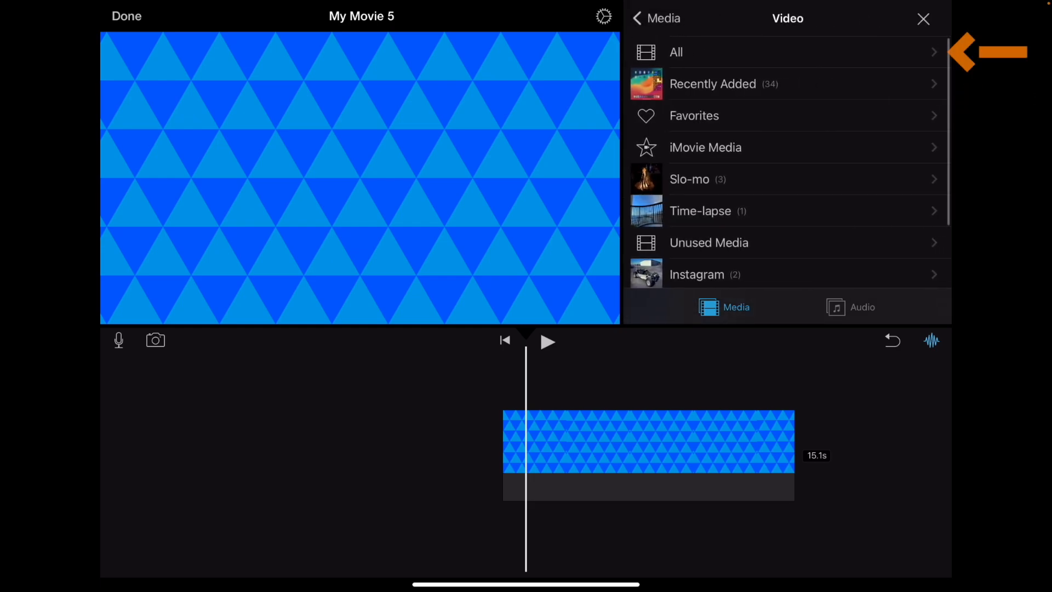
click(676, 51)
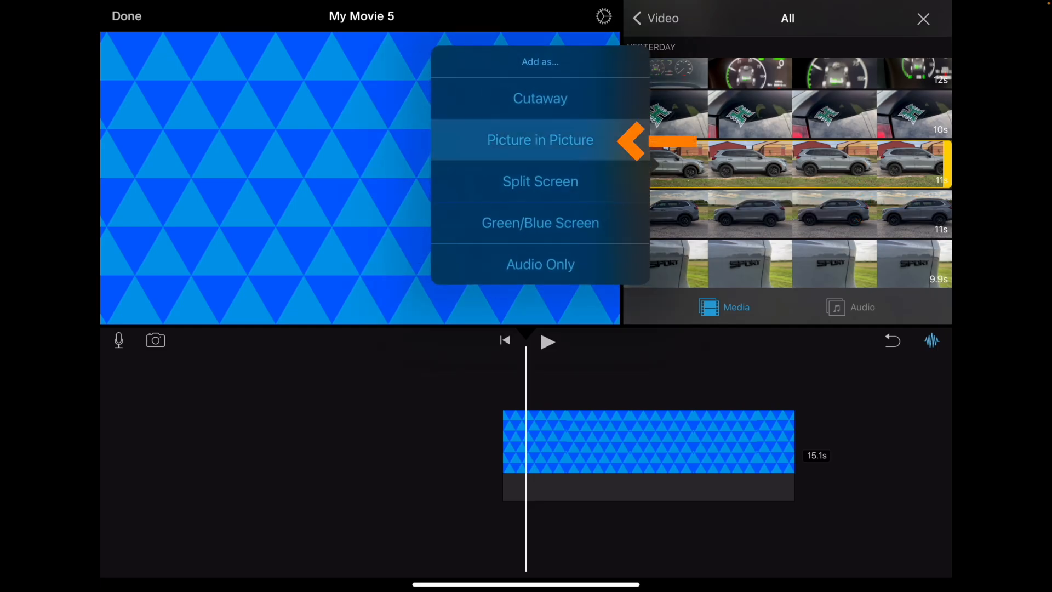
Add the grey SUV video as a Picture in Picture over the triangle background
click(541, 139)
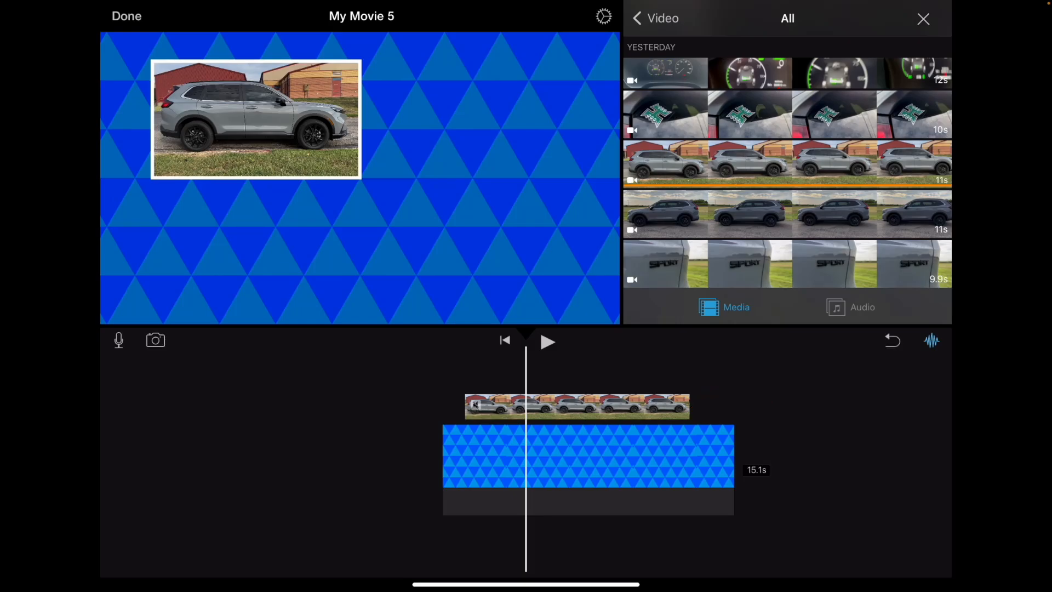
click(577, 405)
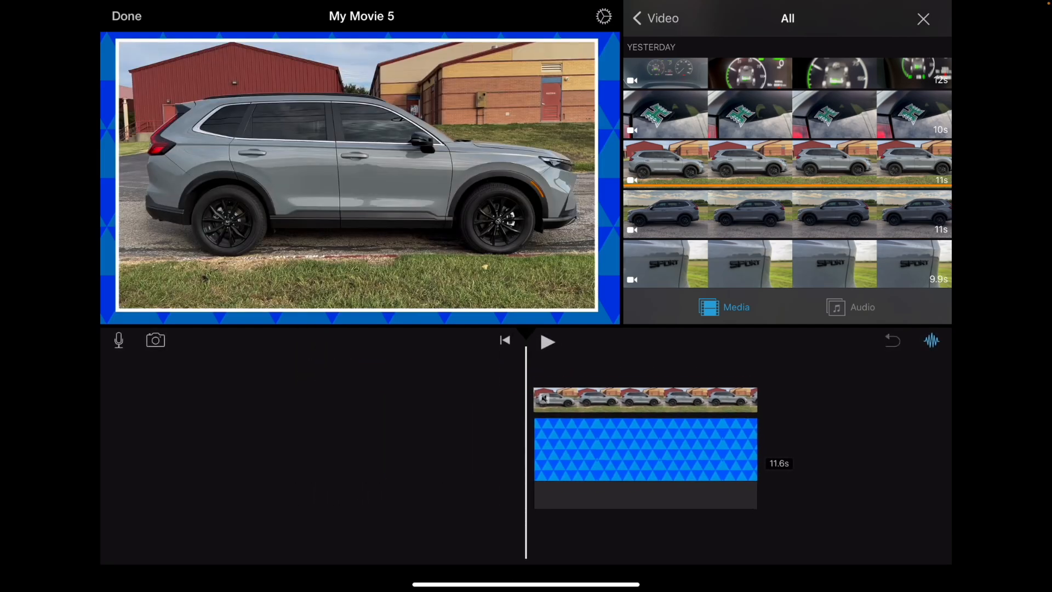
Trim the triangle background clip so it lasts 11.5 seconds
click(548, 342)
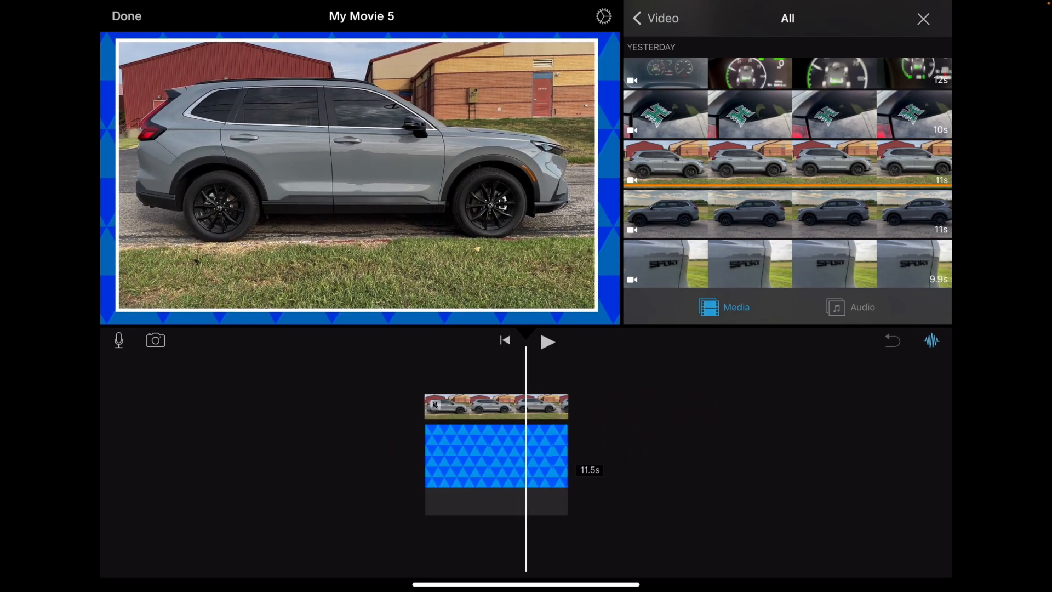
Enlarge and center the SUV picture-in-picture over the background with a white-border margin
click(495, 407)
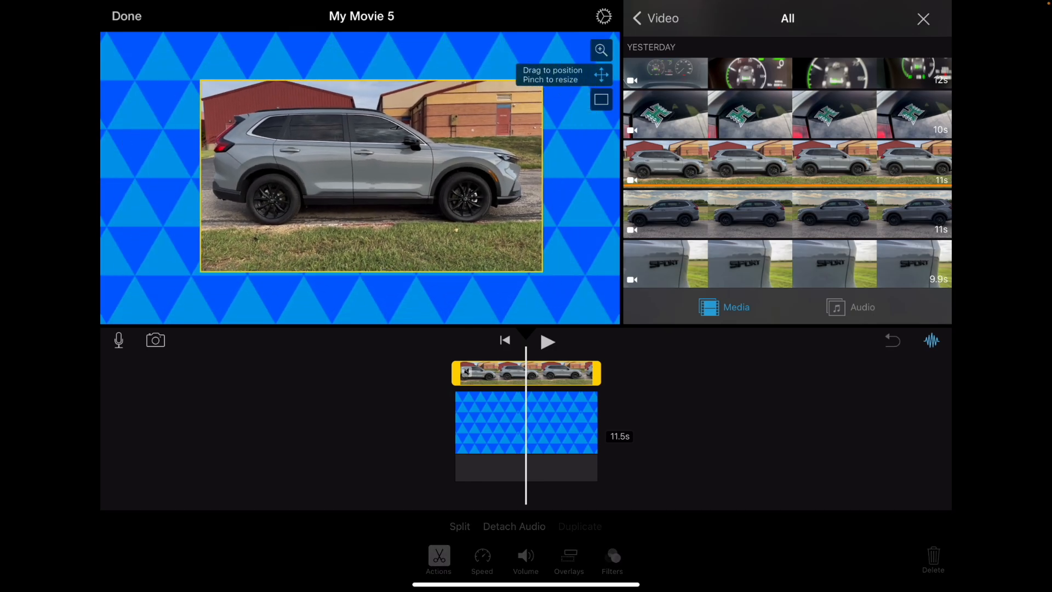
drag(369, 177, 261, 141)
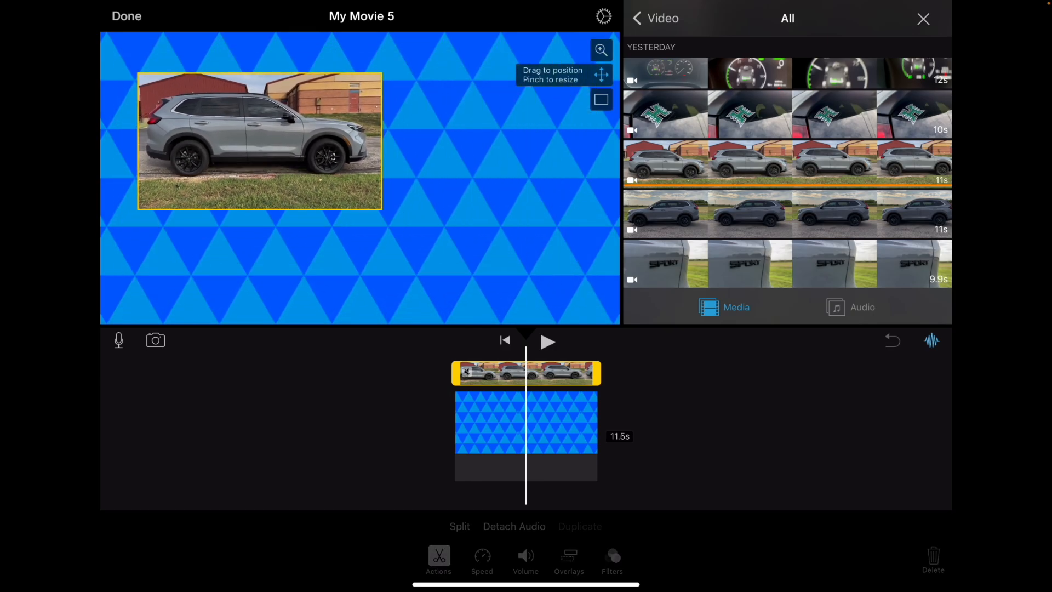
drag(260, 139, 290, 139)
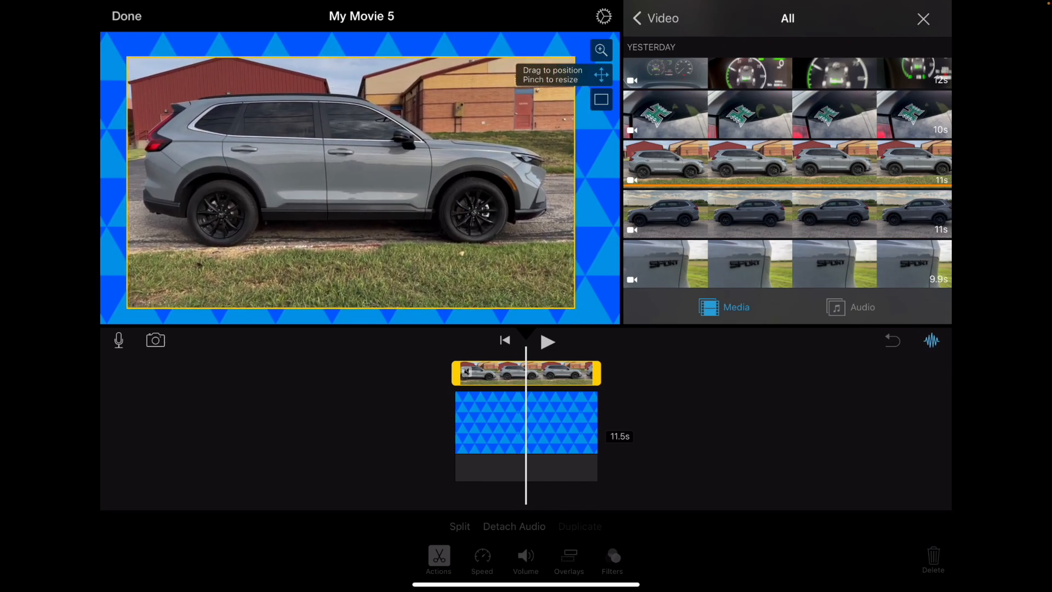
drag(348, 181, 339, 188)
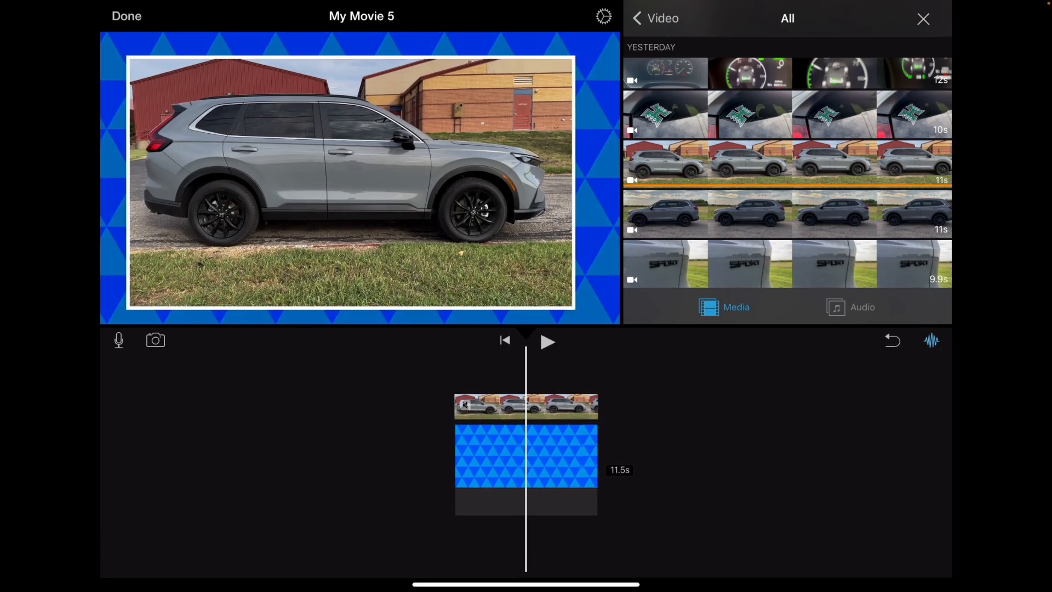
click(526, 408)
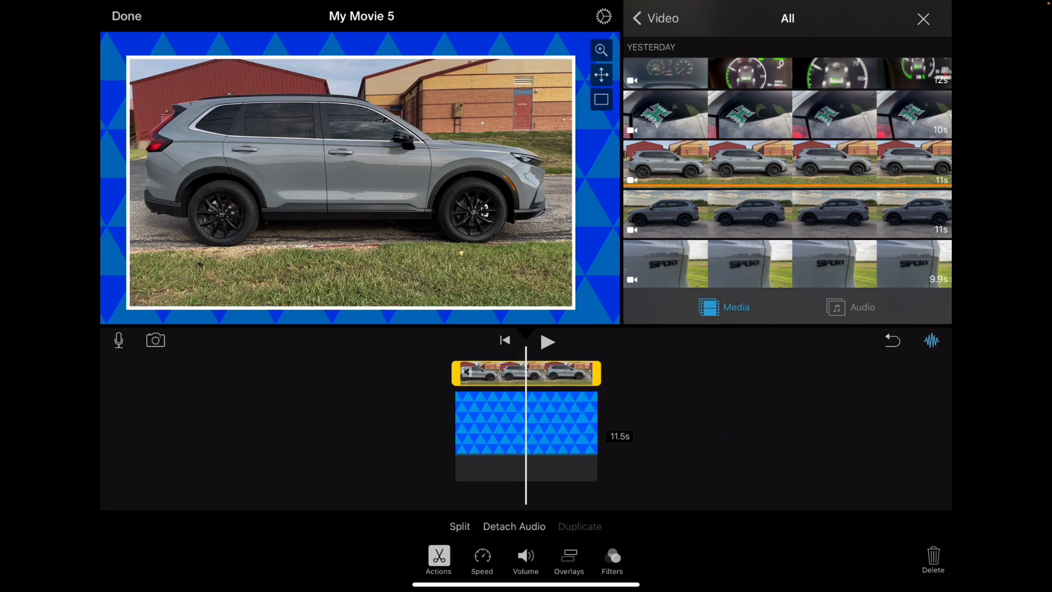